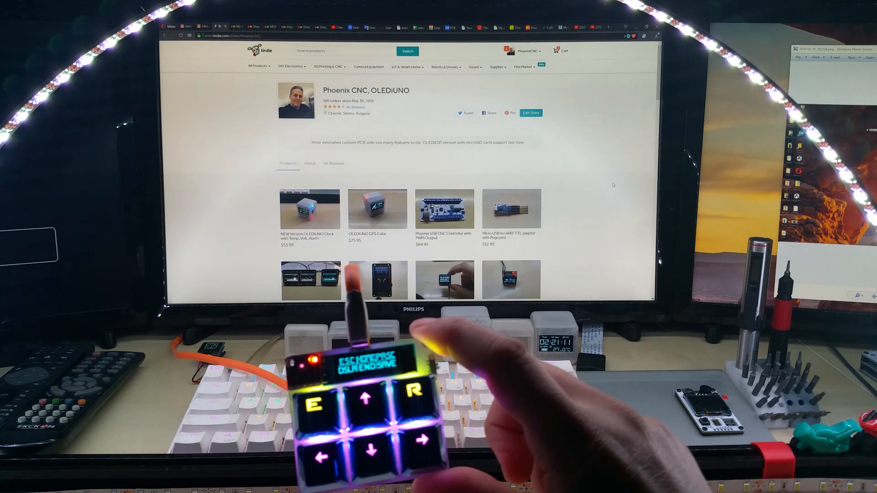
Step: Scroll down the Tindie store page while the photo viewer is closed
scroll(down, 3)
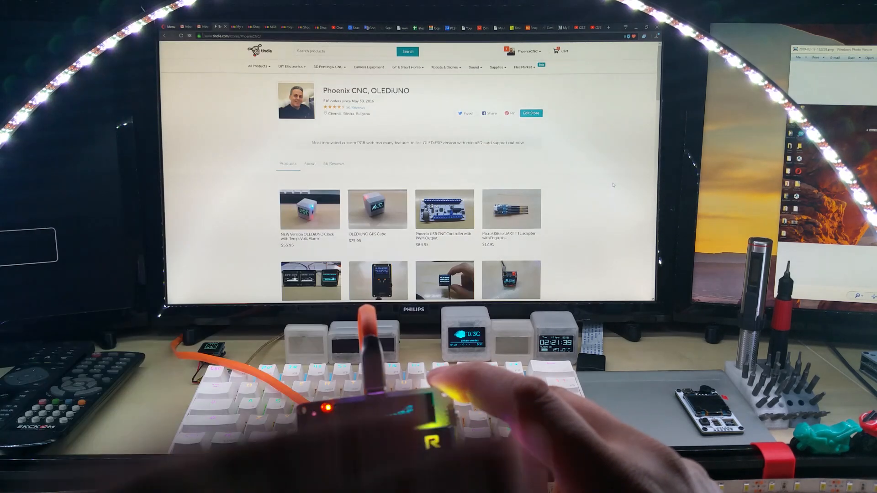
scroll(down, 3)
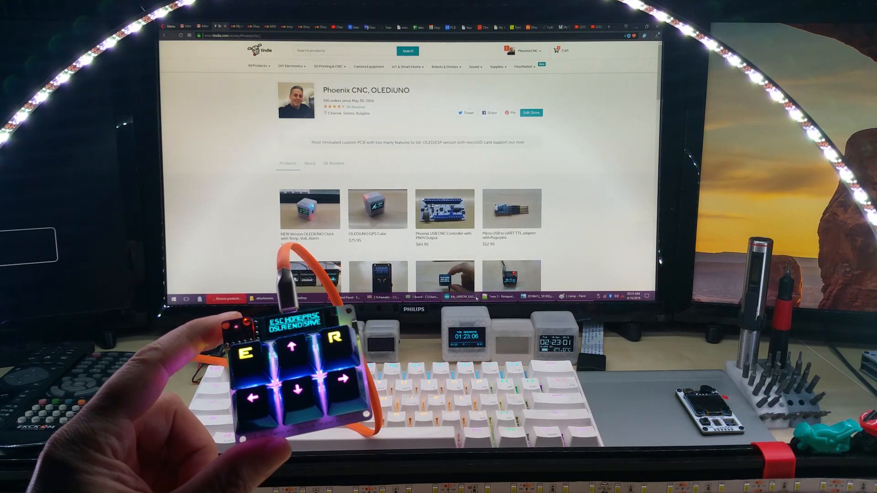
Step: Switch from the taskbar to the EAGLE board layout of the keypad
click(427, 297)
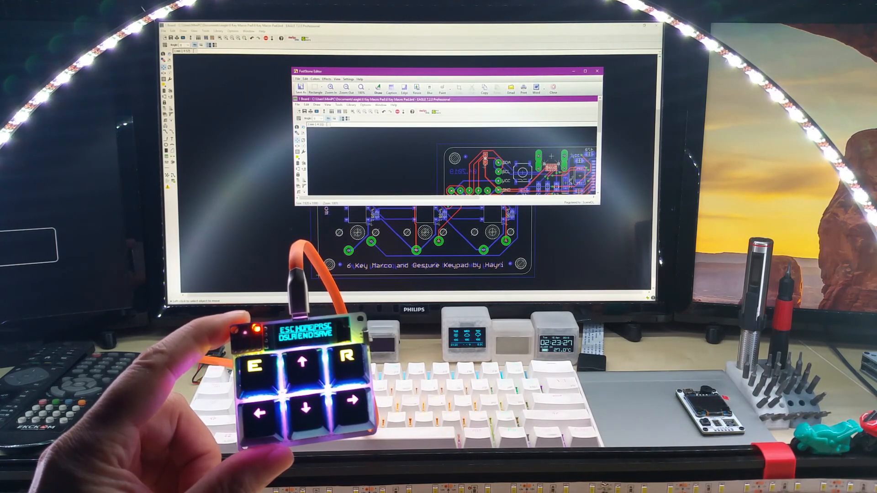
Step: Save the captured board screenshot as a PNG via the screenshot editor's Save As dialog
click(301, 89)
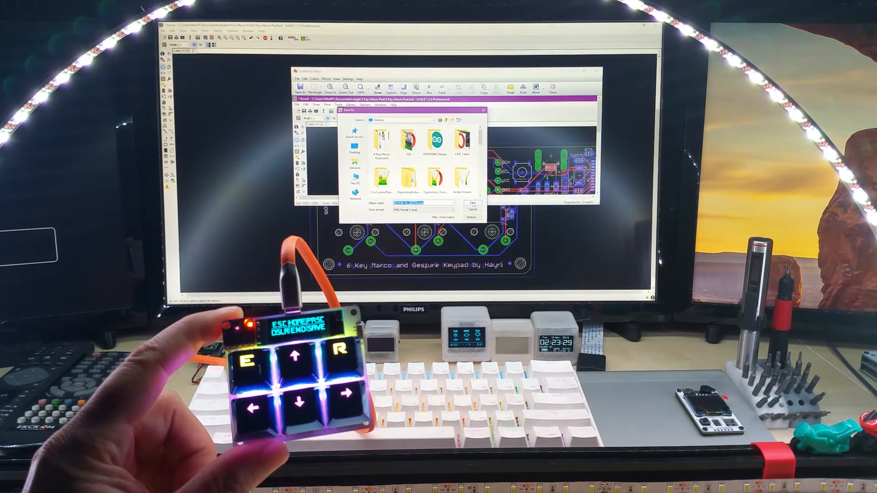
click(472, 203)
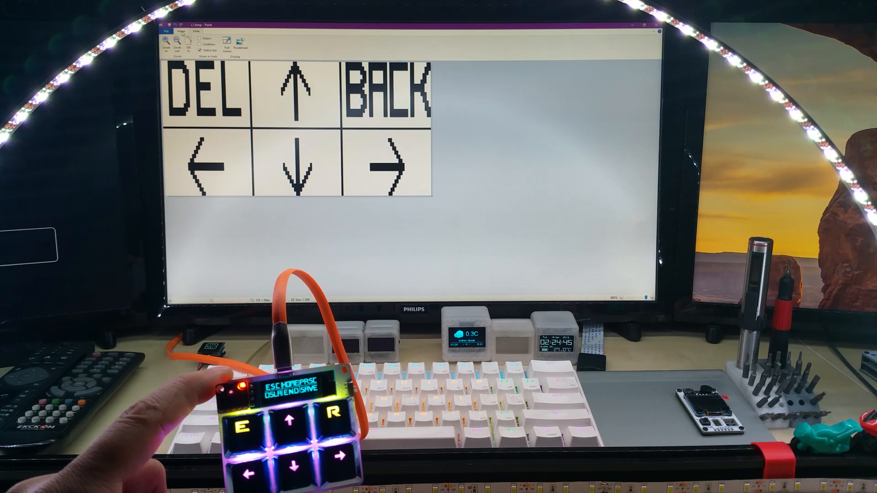
Step: Touch up the key icon pixels, then save the grid as a monochrome bitmap on the Desktop
click(176, 32)
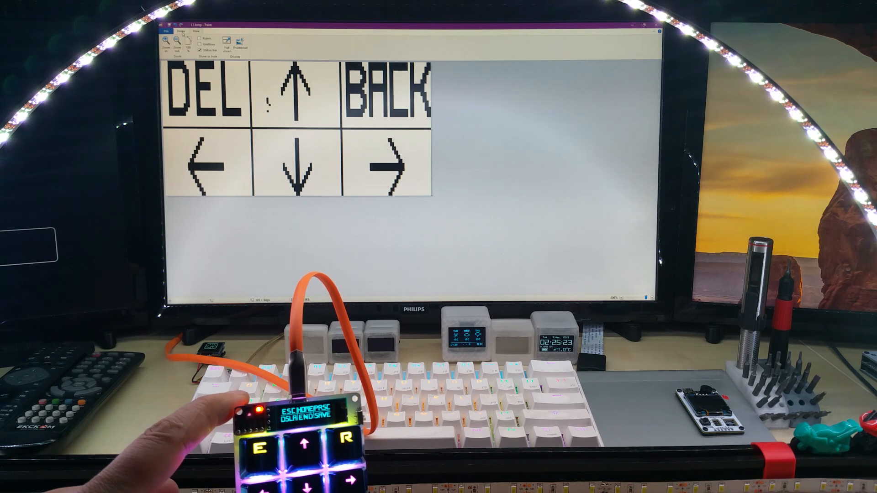
click(166, 31)
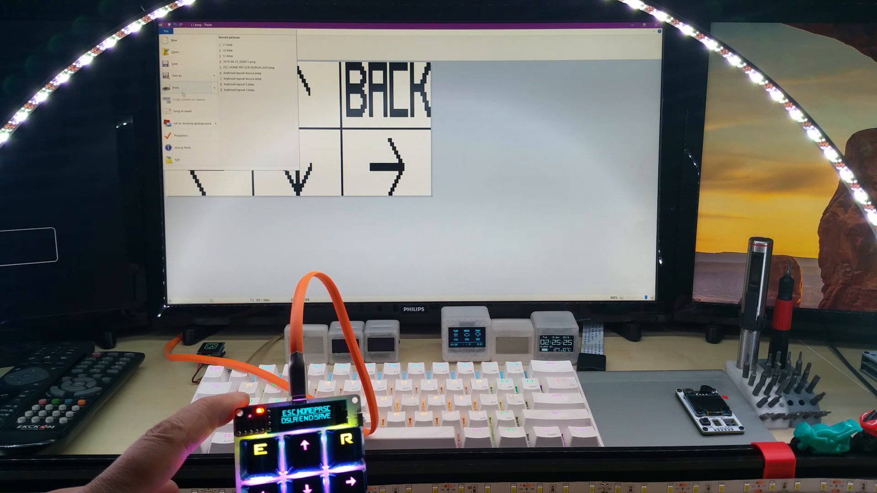
click(176, 75)
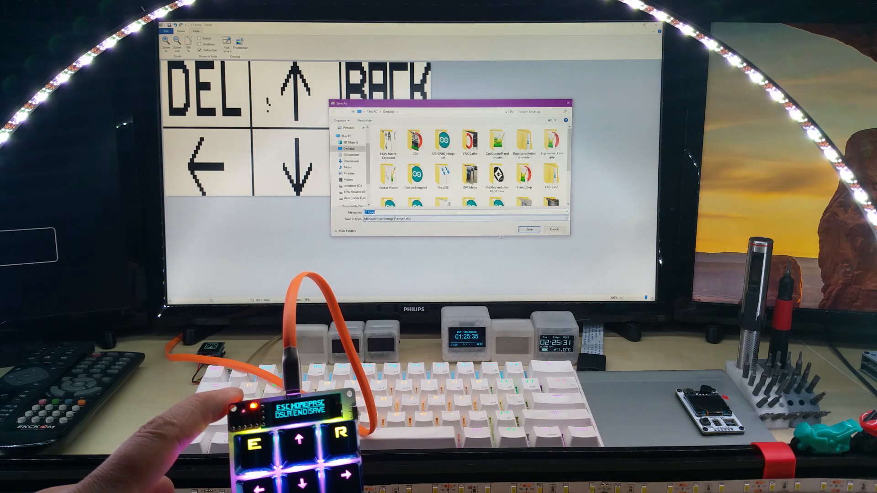
click(528, 229)
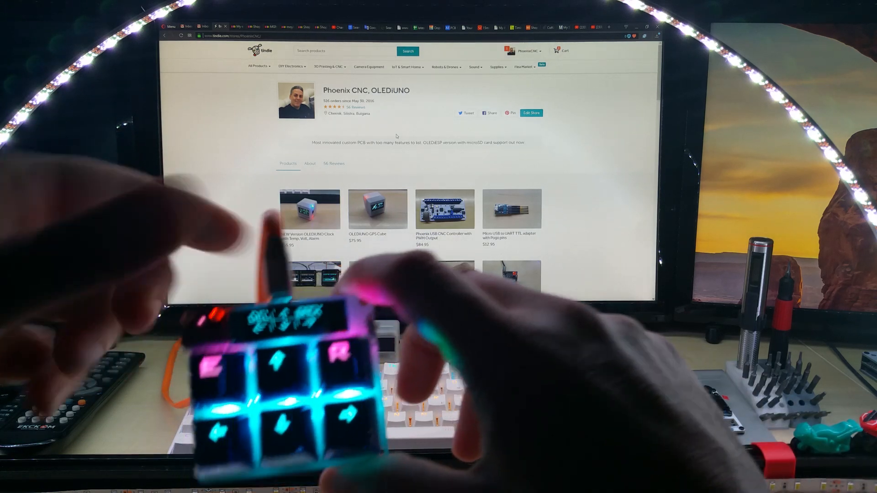
Step: Scroll the Phoenix CNC, OLEDiUNO store page down to its reviews and footer
scroll(down, 3)
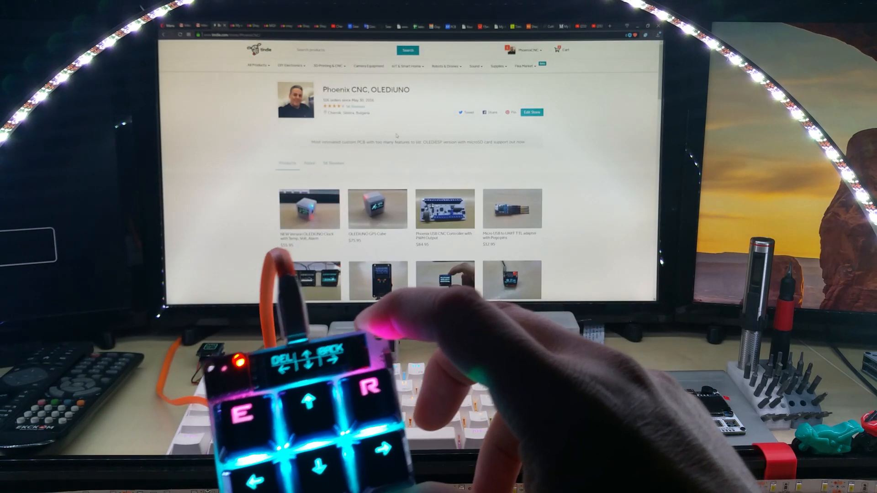
scroll(down, 3)
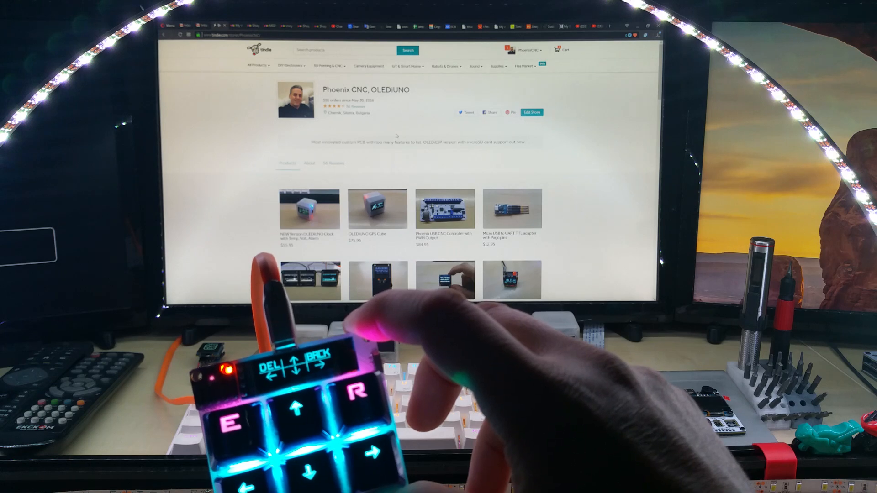
scroll(down, 3)
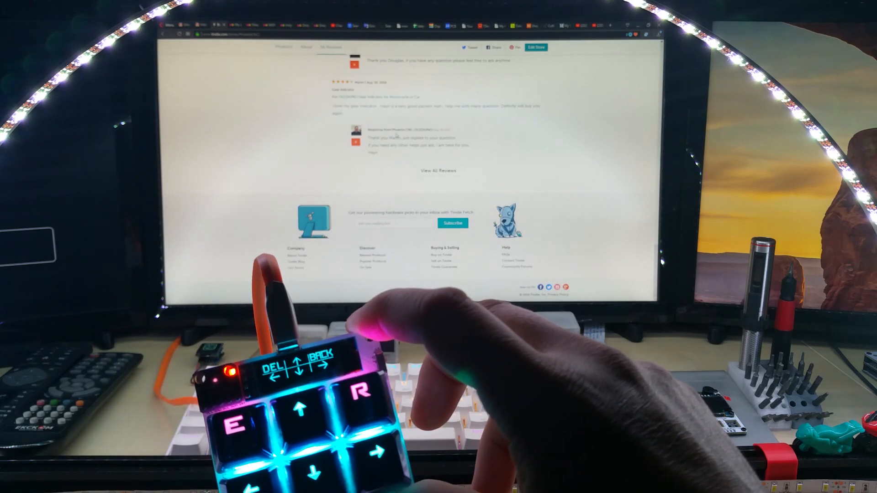